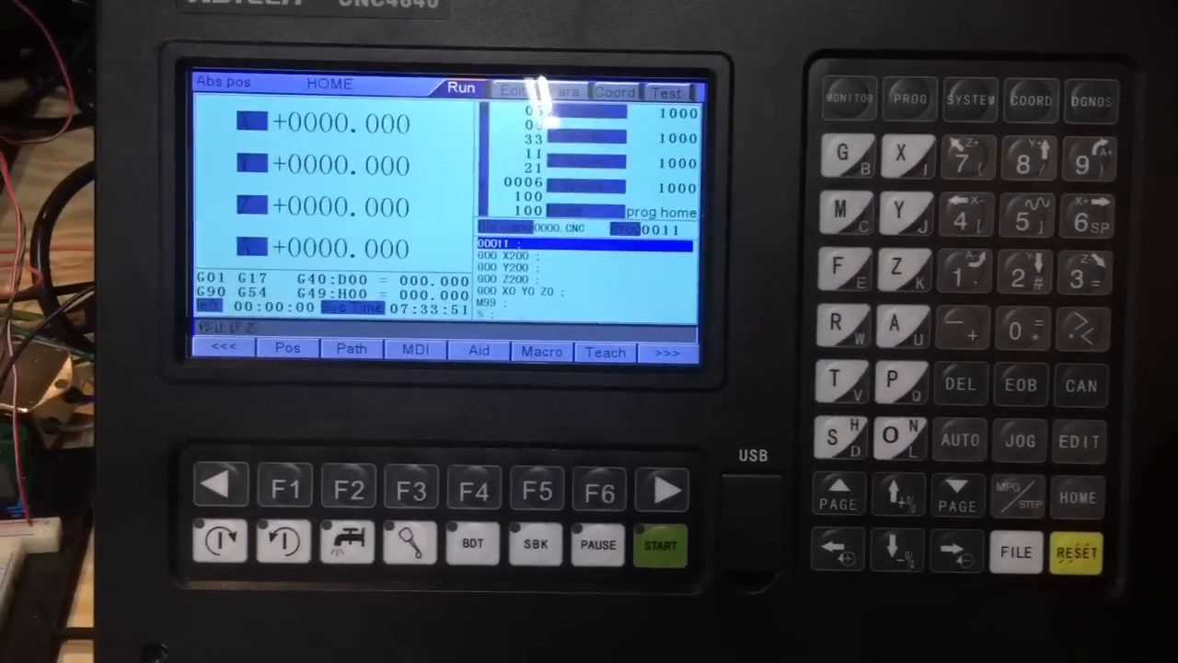
- Switch the CNC4640 controller from HOME to AUTO mode to run the loaded program
click(961, 440)
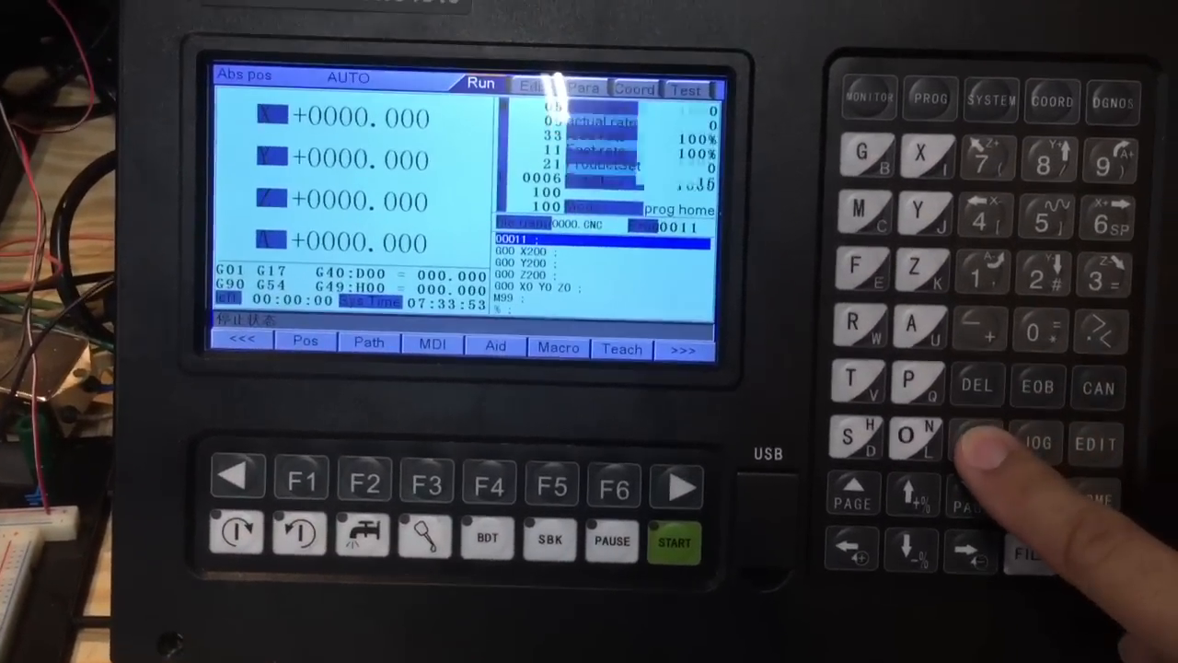